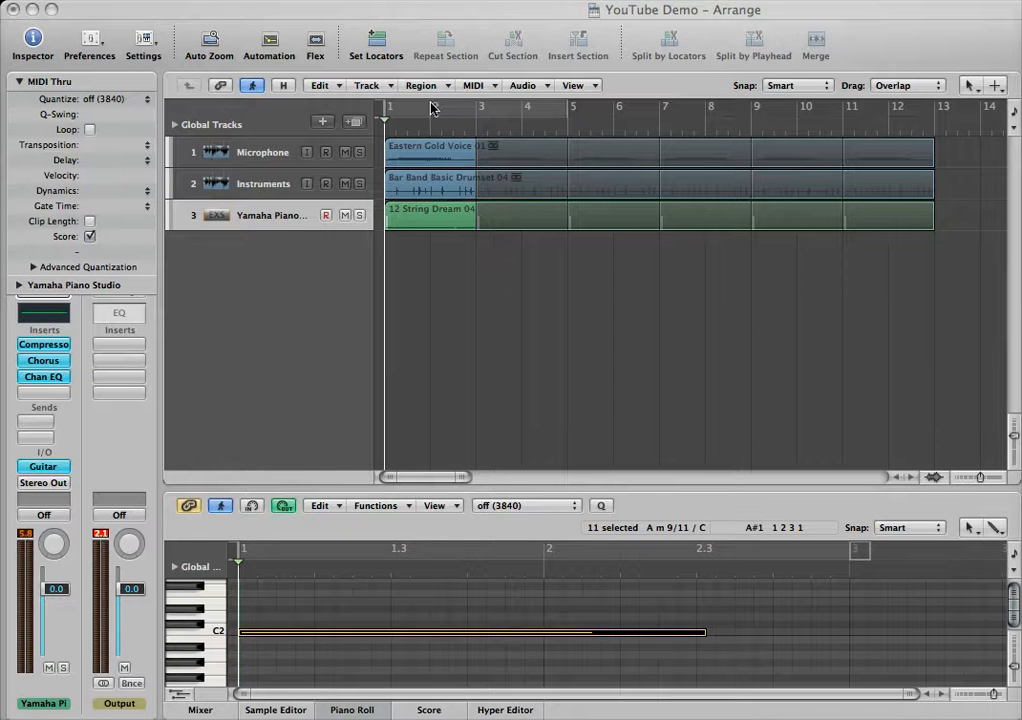
mouse_move(344, 196)
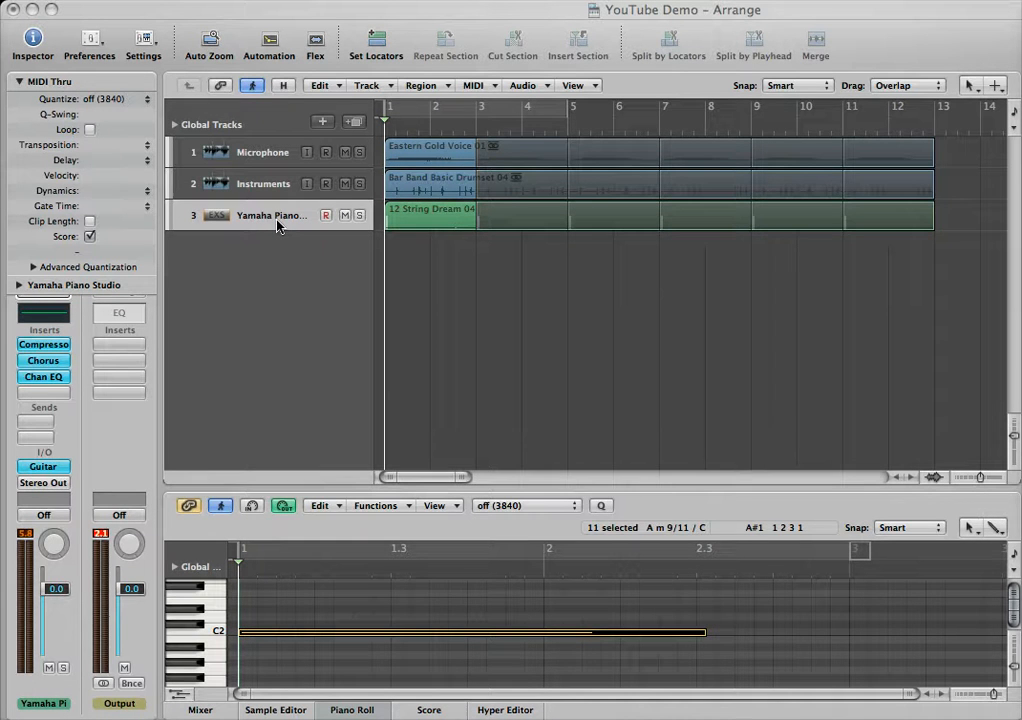
mouse_move(264, 184)
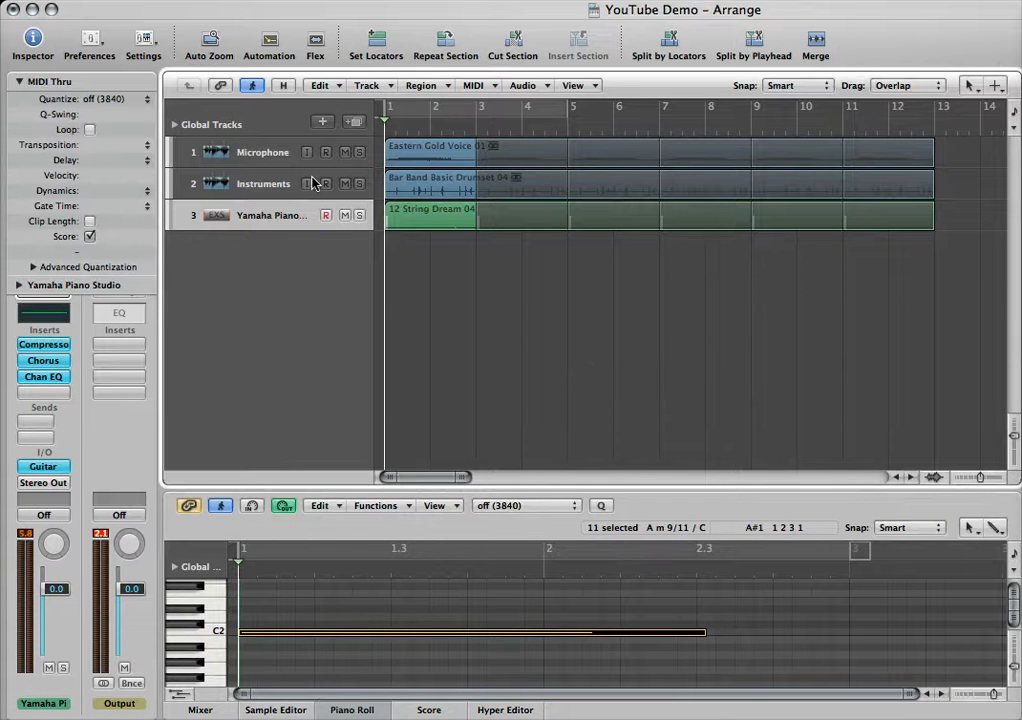
mouse_move(310, 184)
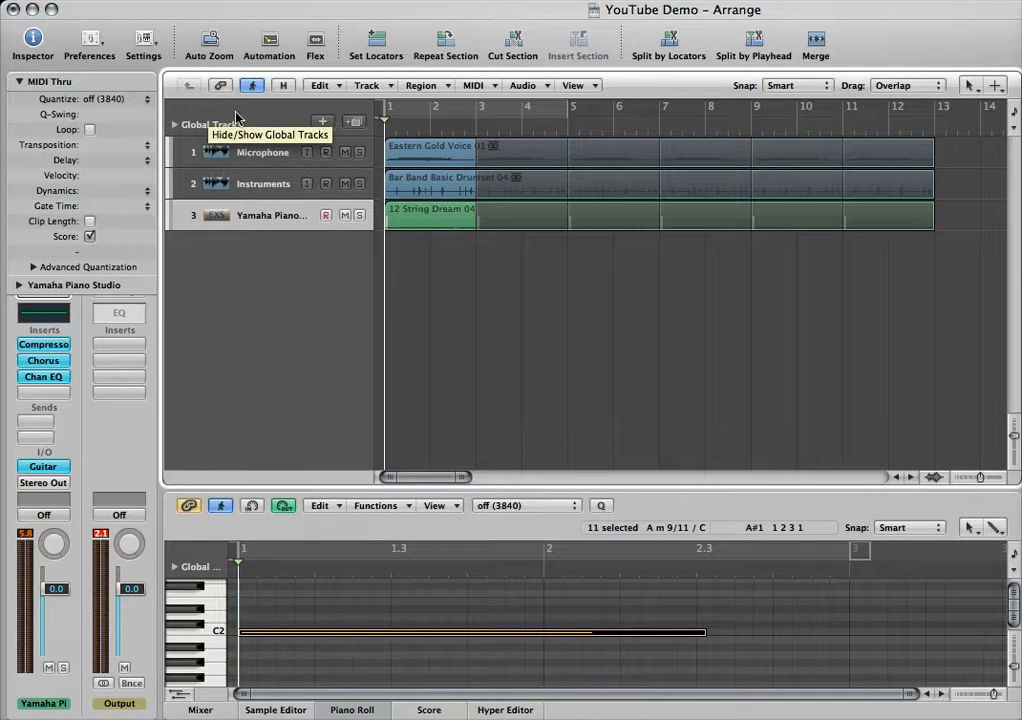
mouse_move(192, 124)
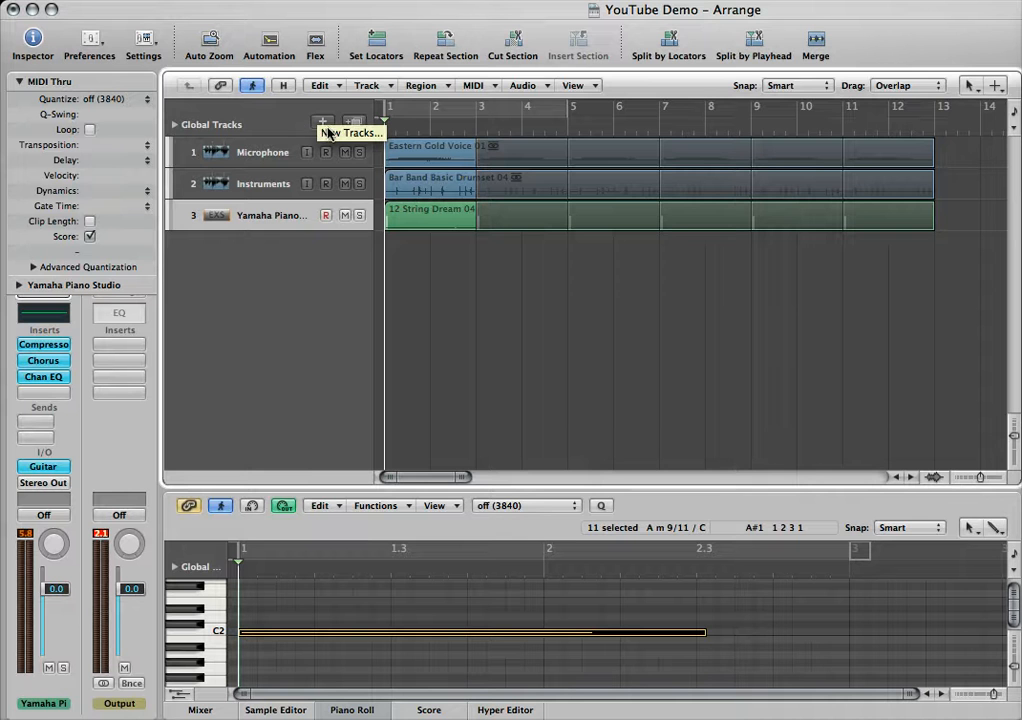
Explore the Audio track type with Input 2 as its input source in the New Tracks dialog.
left_click(324, 122)
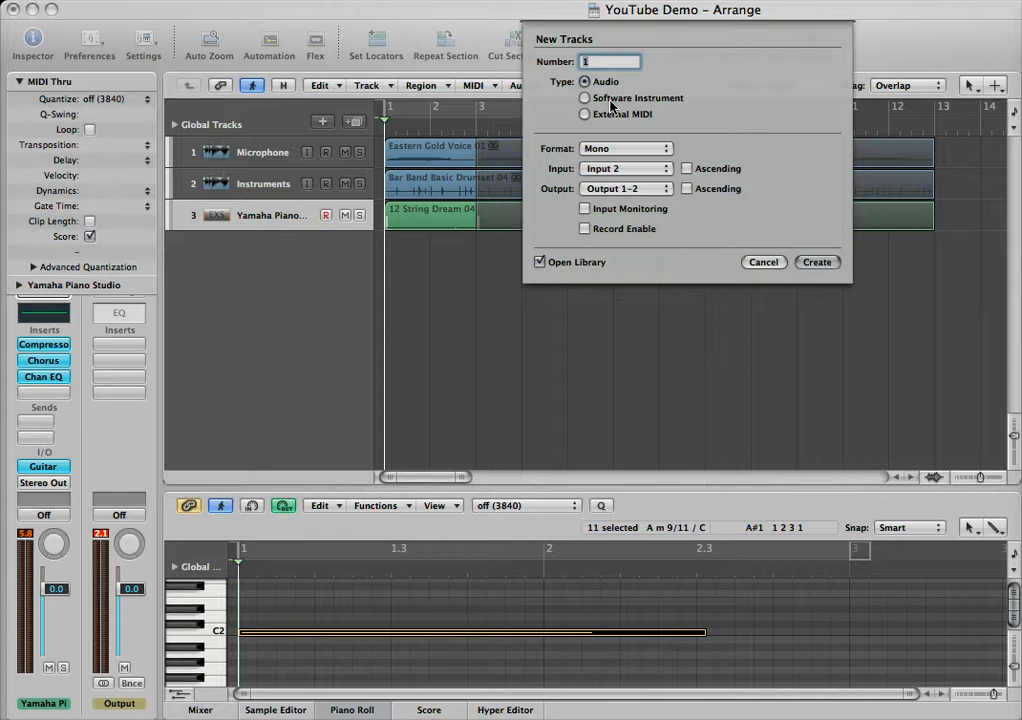
left_click(584, 98)
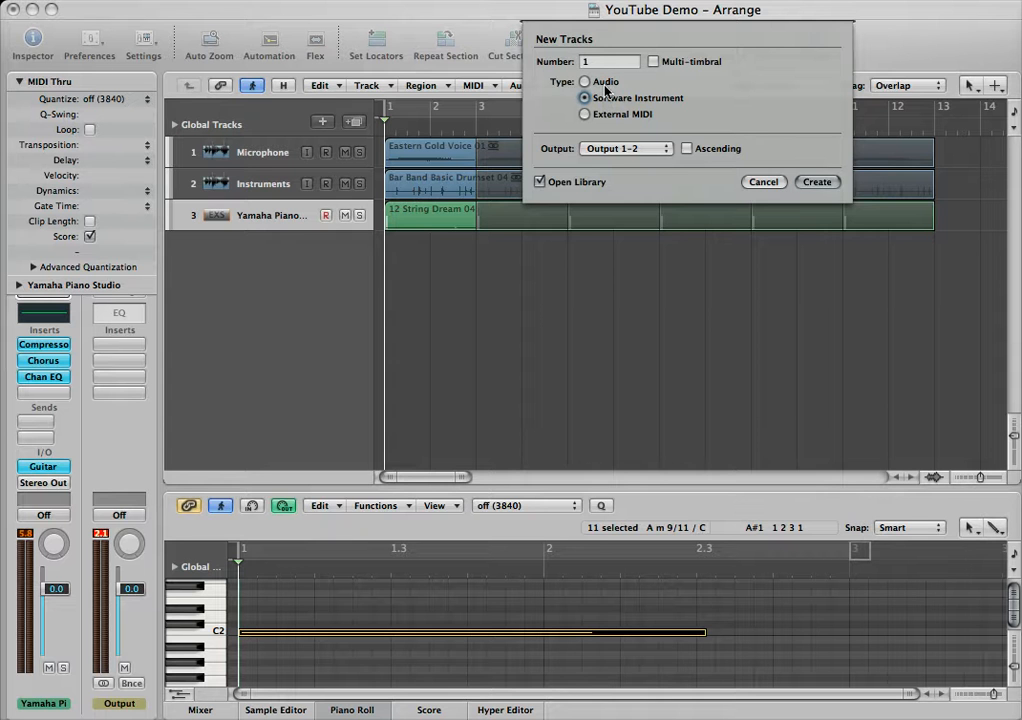
left_click(584, 80)
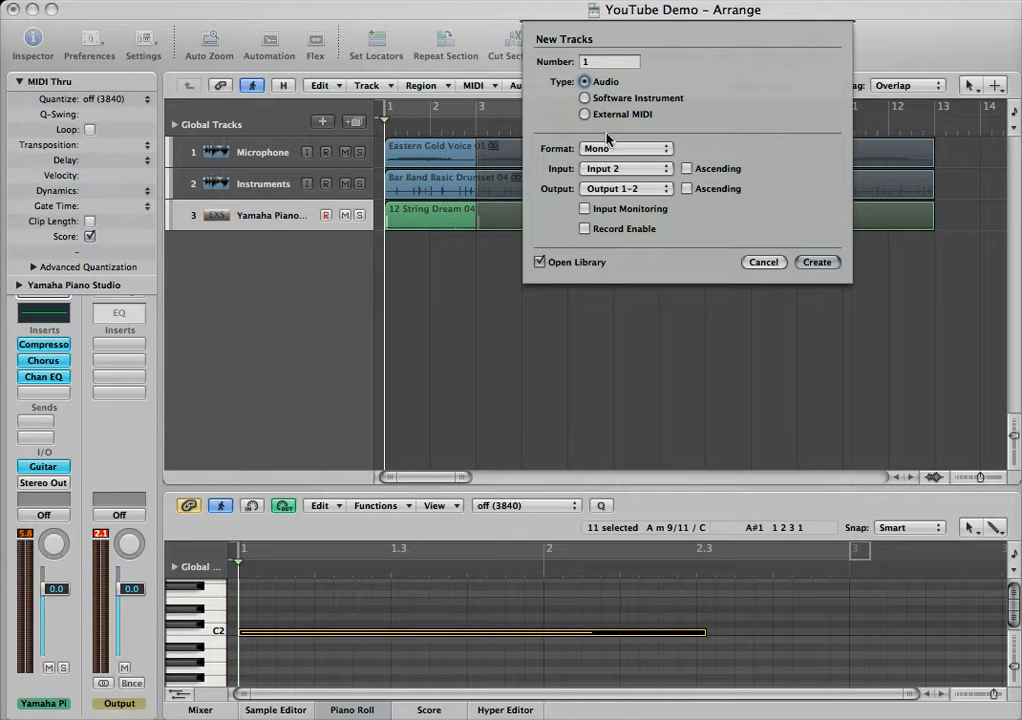
left_click(624, 168)
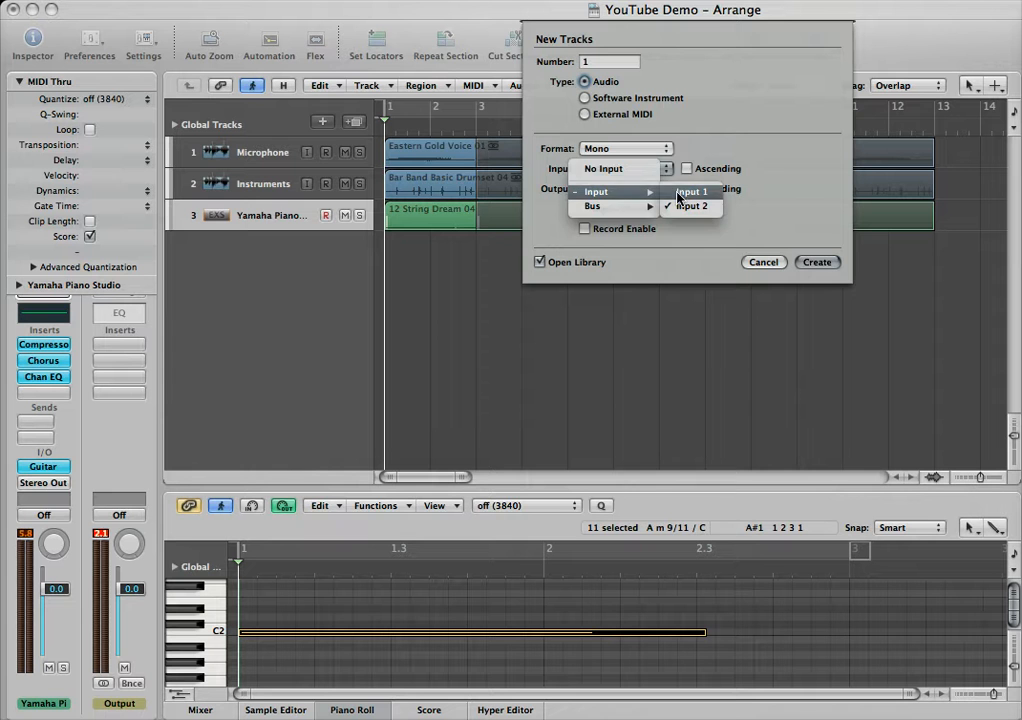
left_click(692, 192)
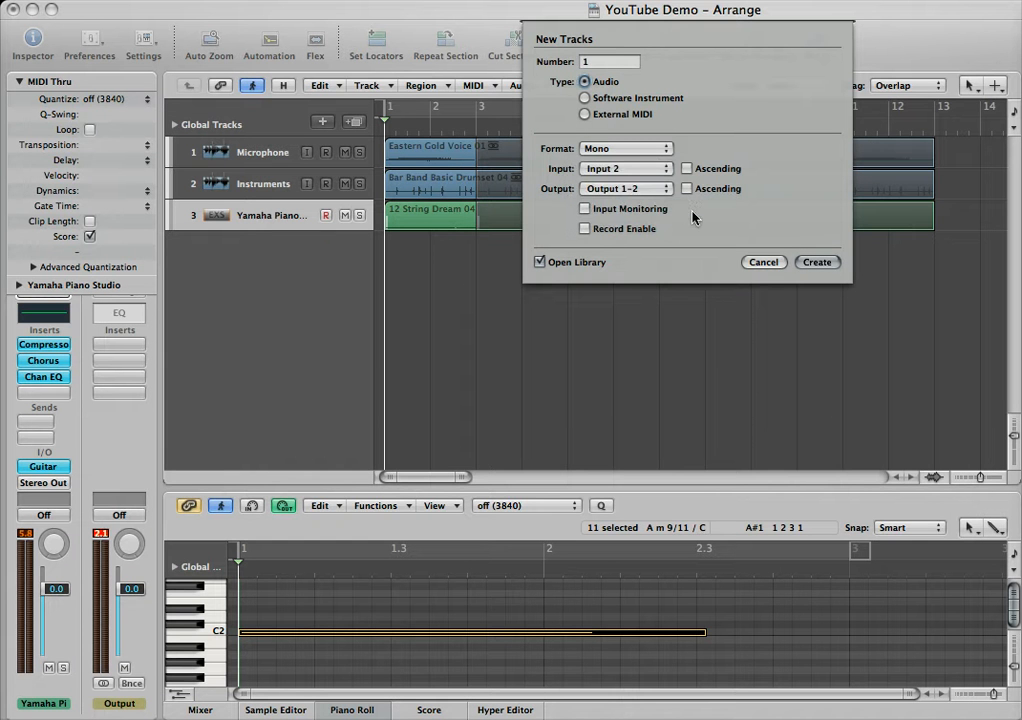
mouse_move(638, 112)
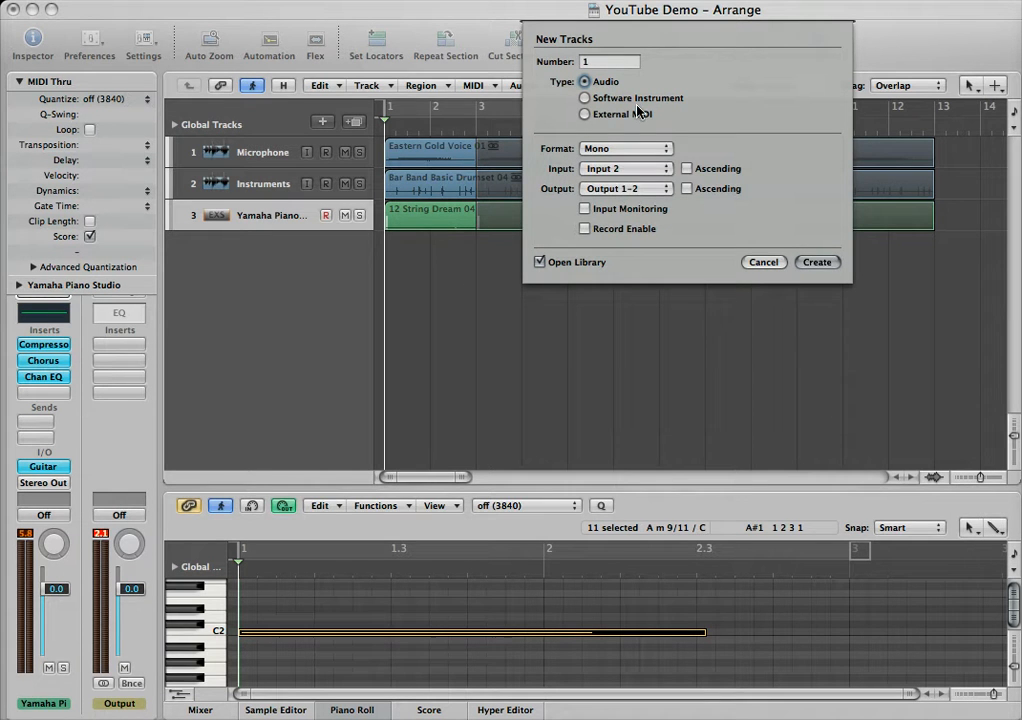
Settle on Software Instrument as the track type with Number set to 1.
left_click(584, 98)
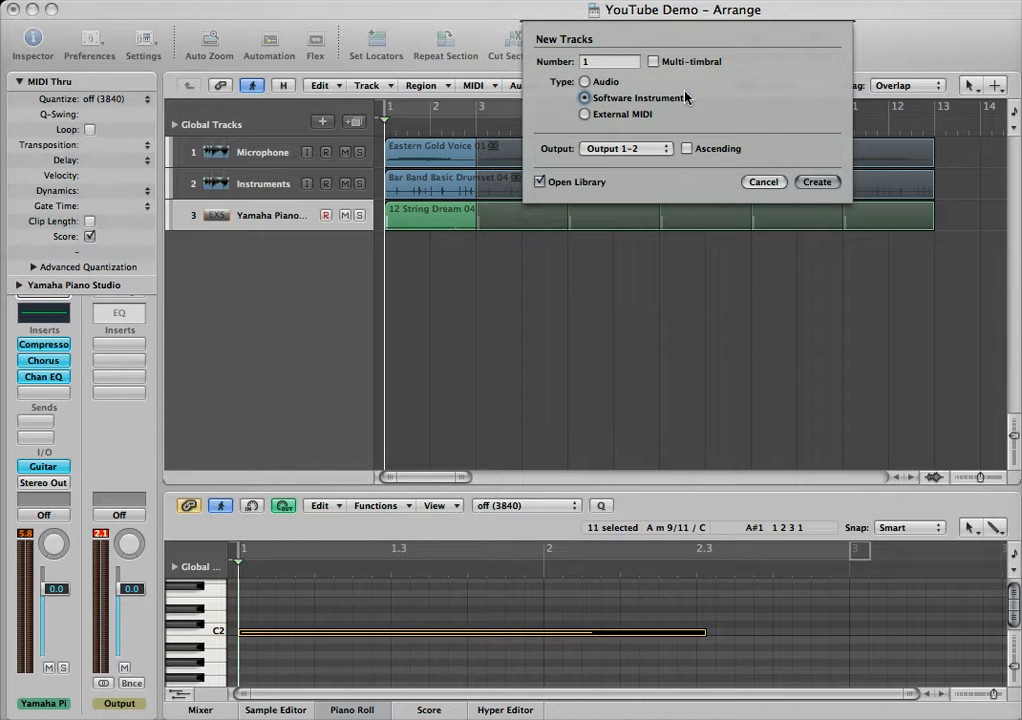
left_click(816, 180)
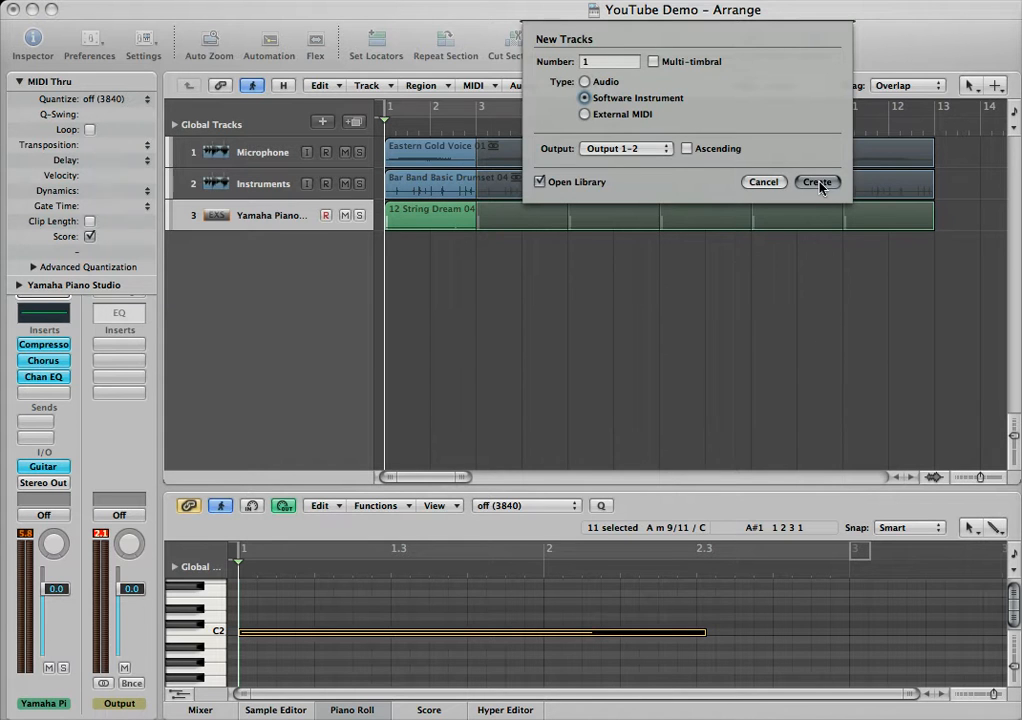
Create the EVP88 Electric Piano instrument track, then create an Audio 3 track.
left_click(818, 182)
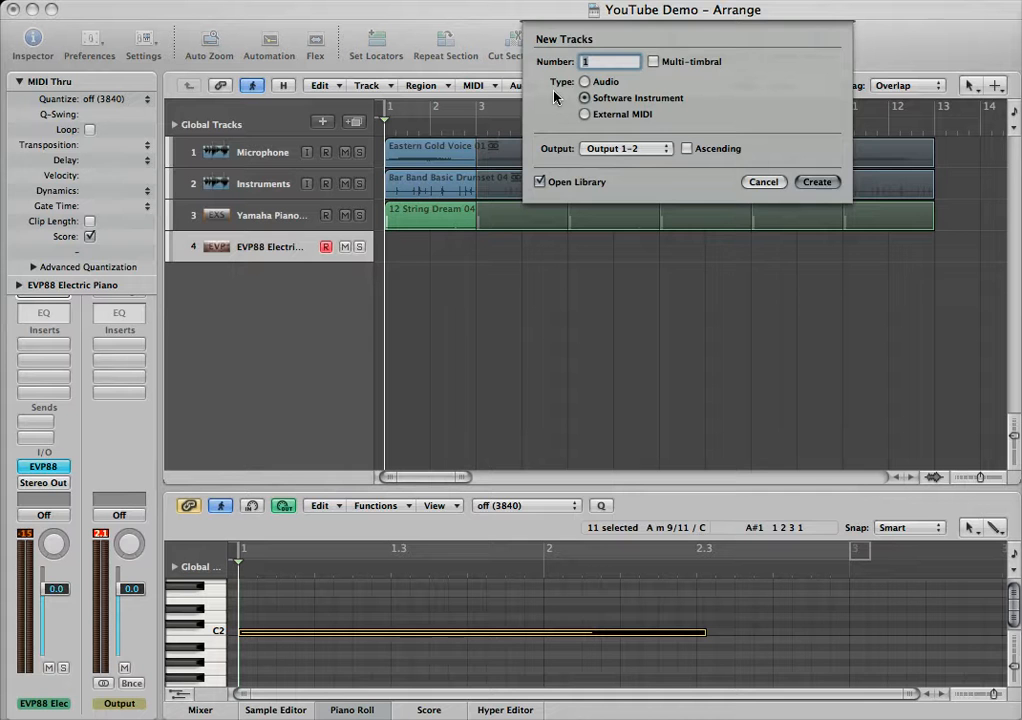
left_click(584, 80)
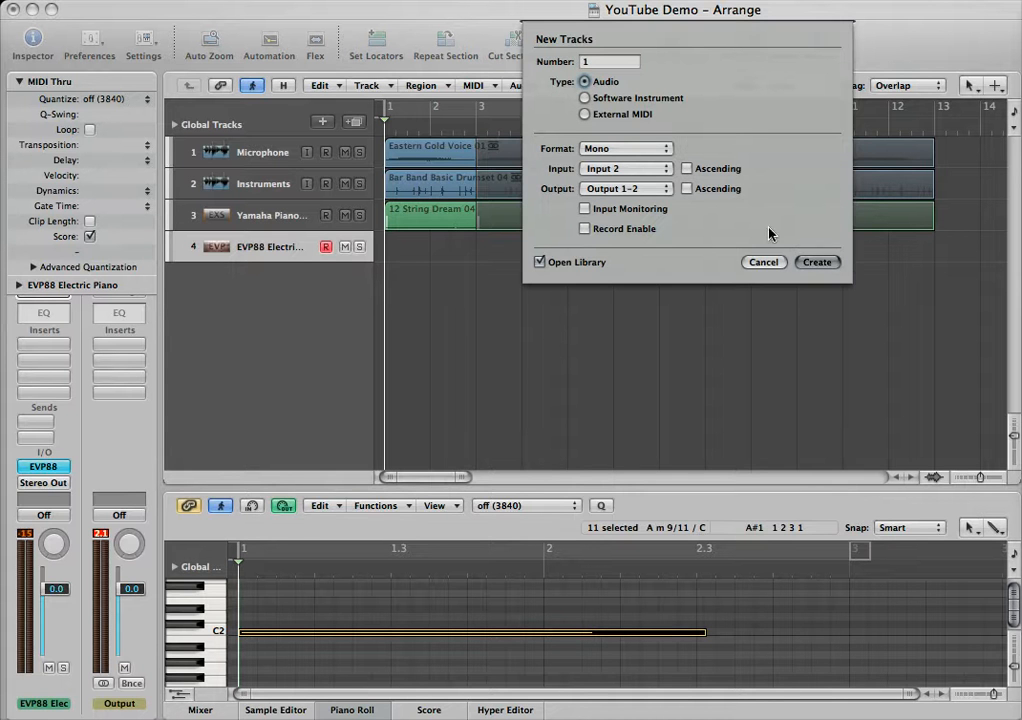
left_click(816, 260)
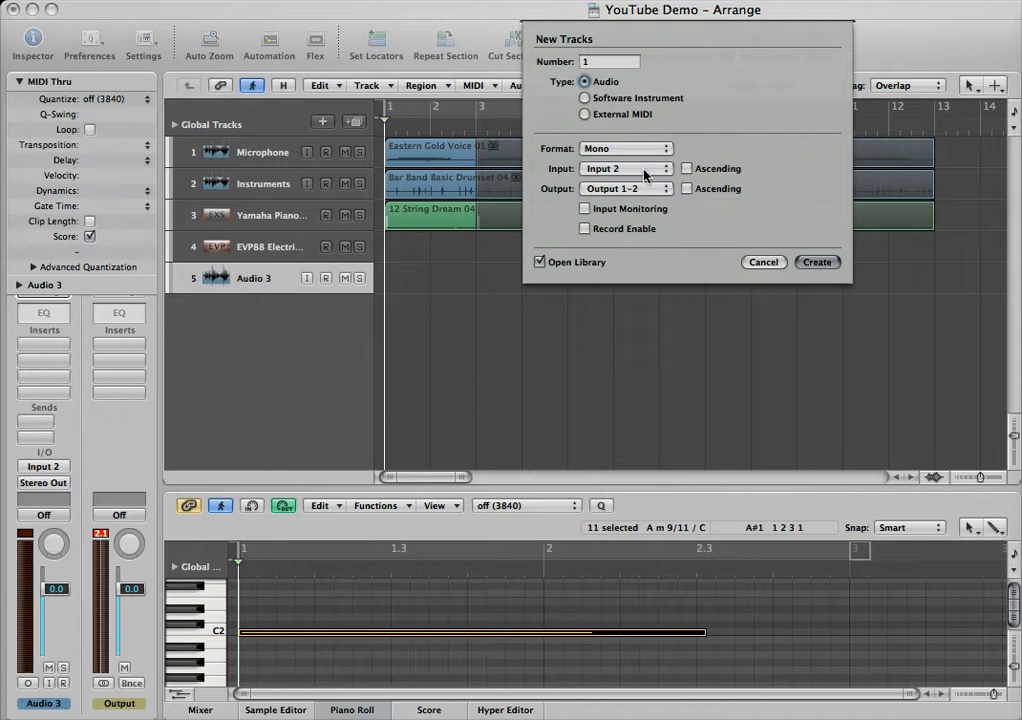
Create 10 audio tracks on Input 1, numbered up to Audio 13.
left_click(624, 168)
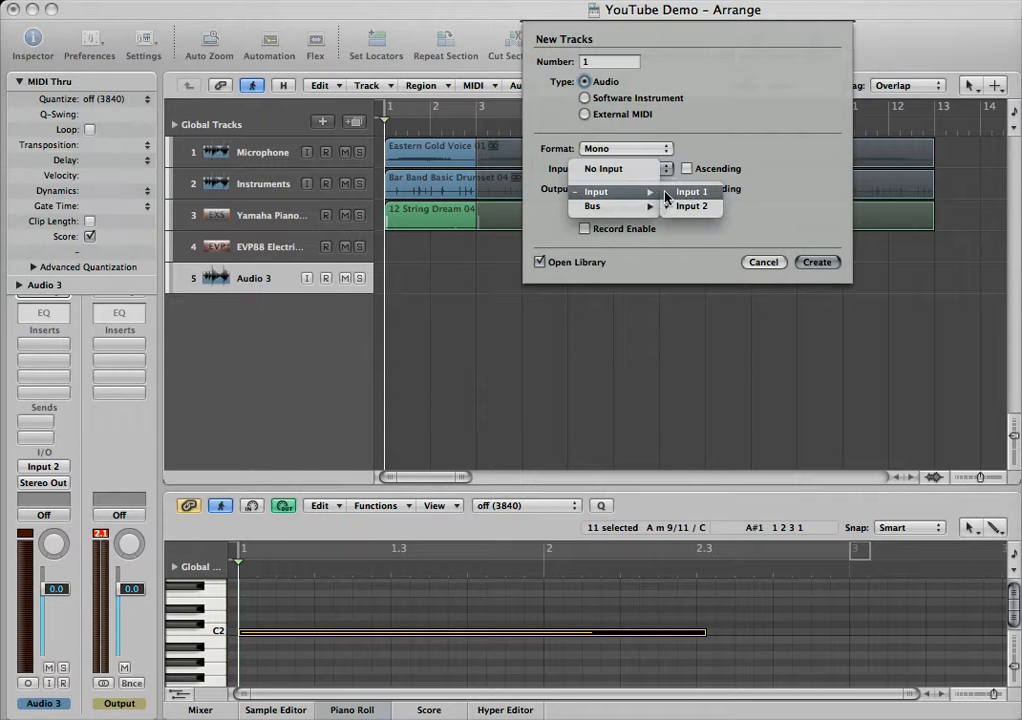
right_click(608, 60)
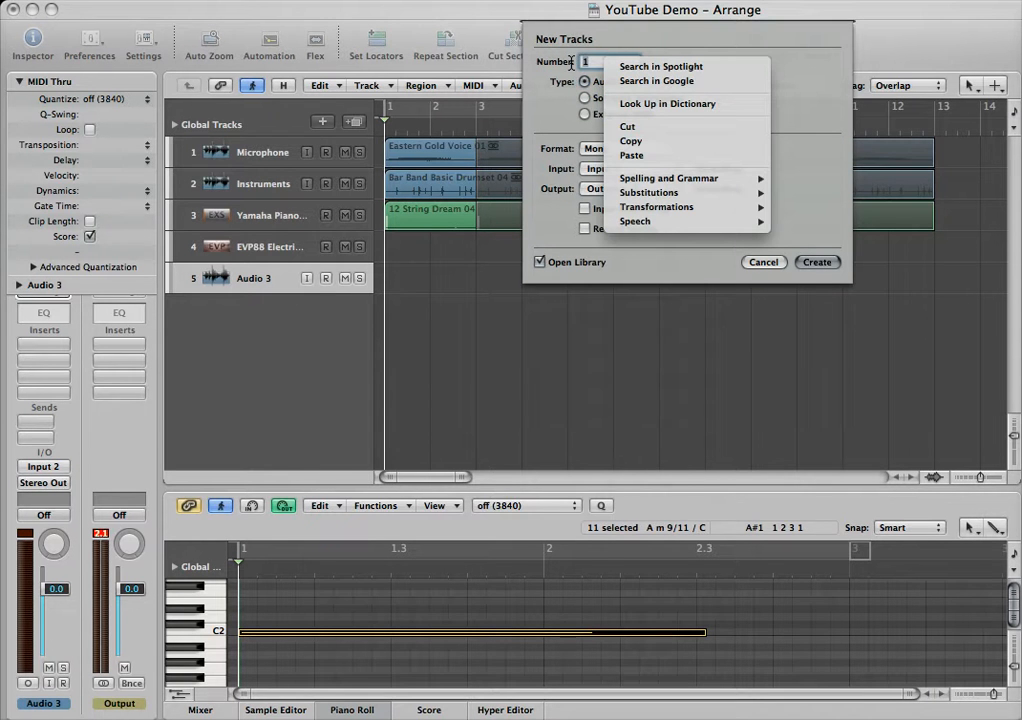
left_click(596, 62)
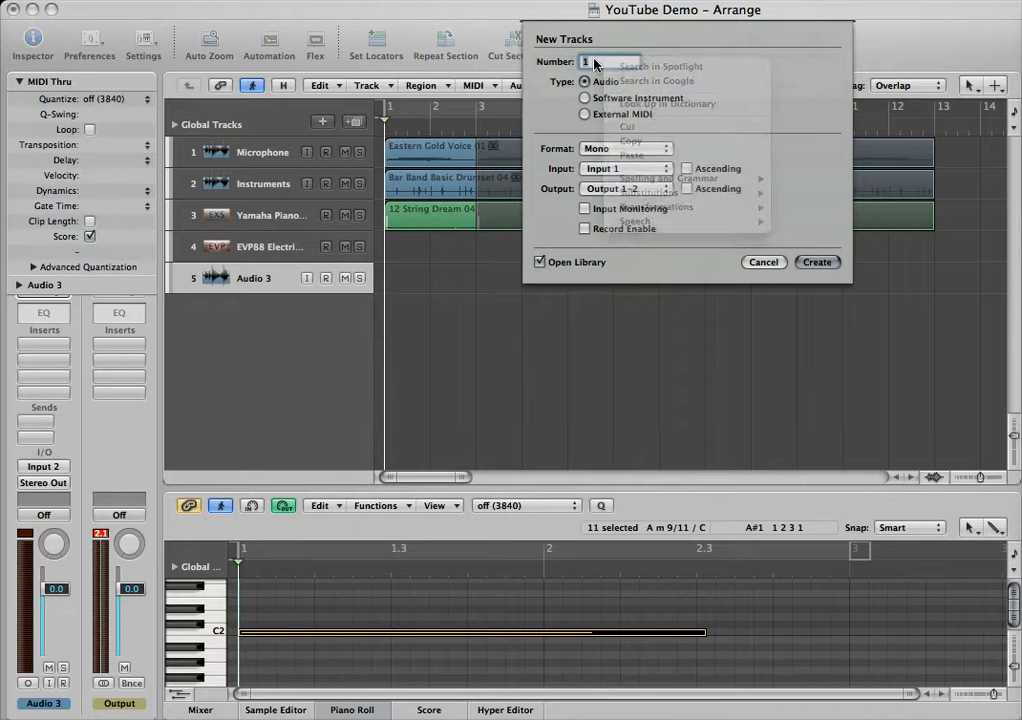
type("10")
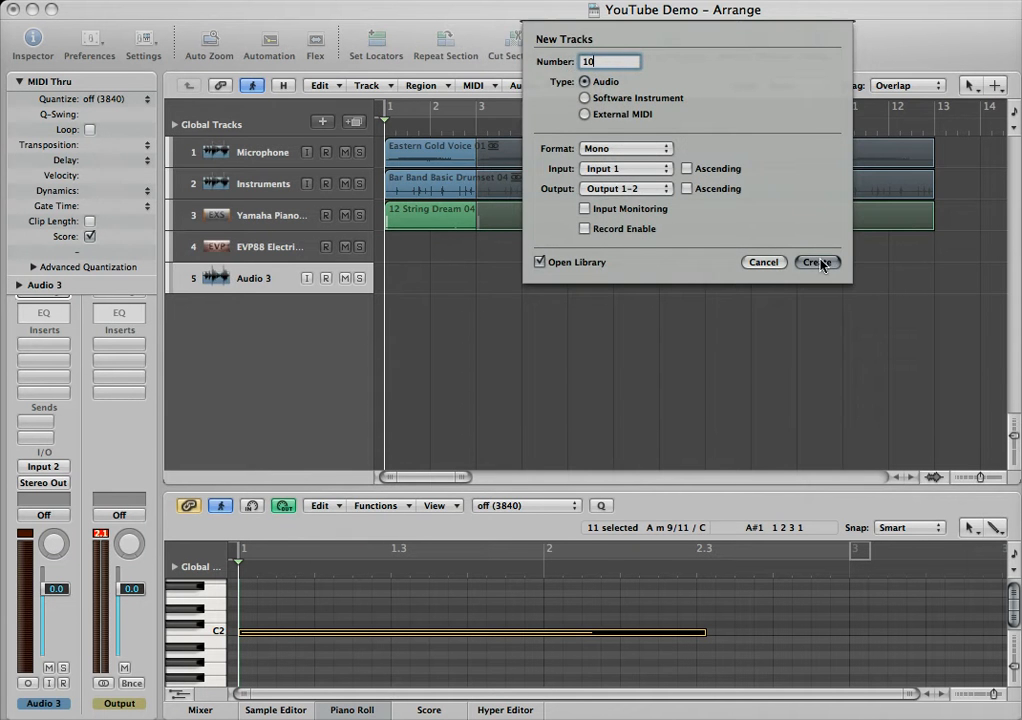
left_click(816, 262)
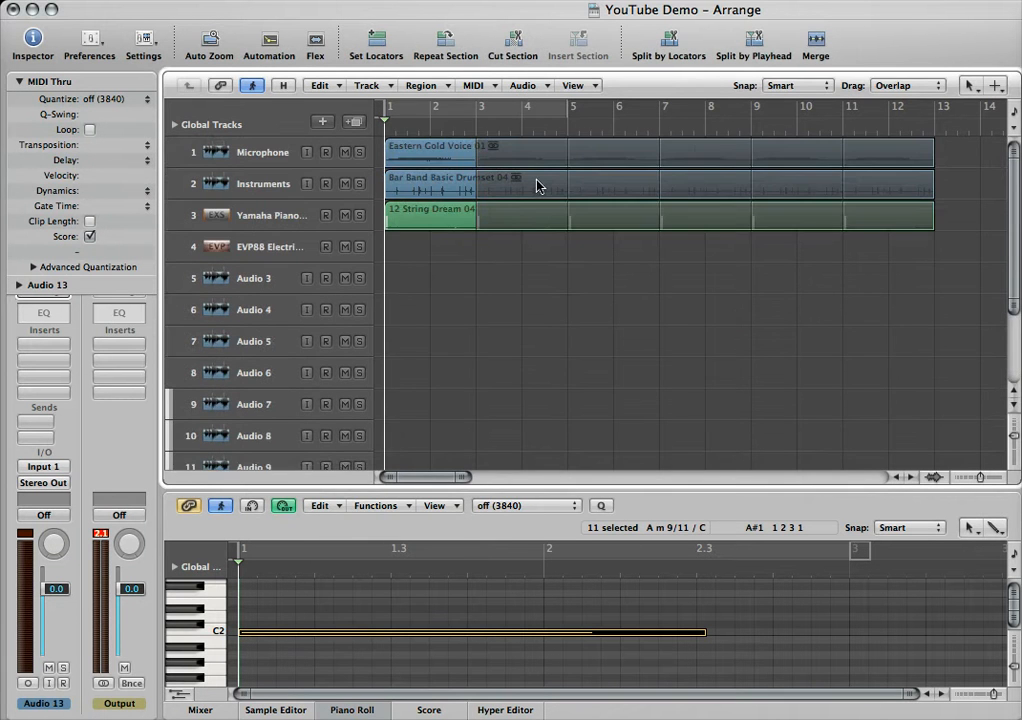